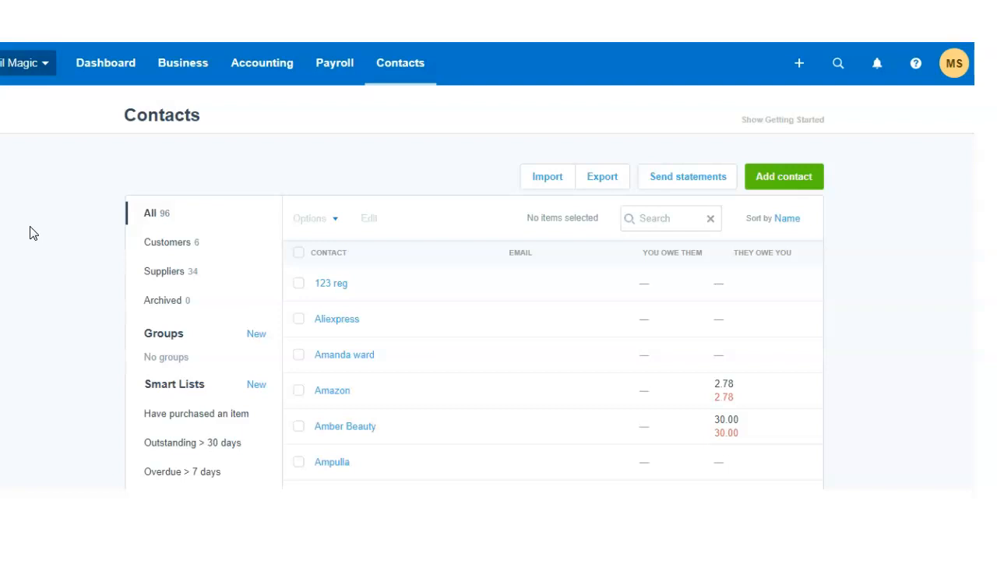
mouse_move(201, 304)
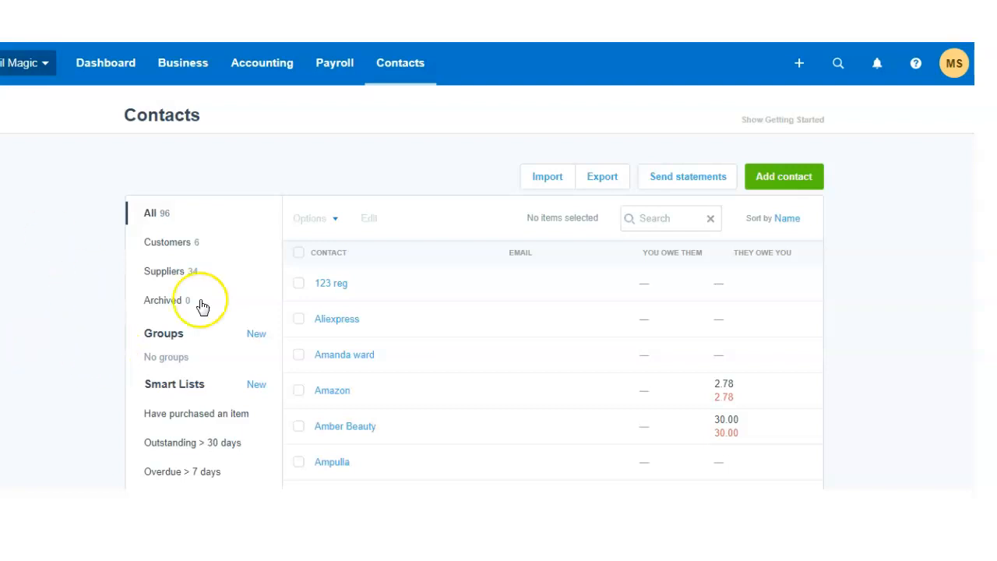
left_click(298, 354)
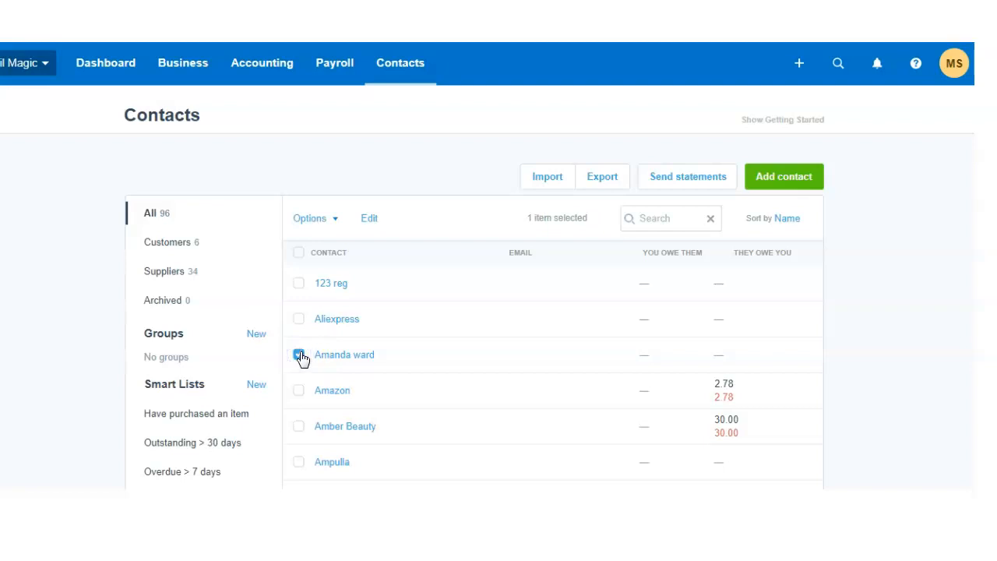
left_click(298, 354)
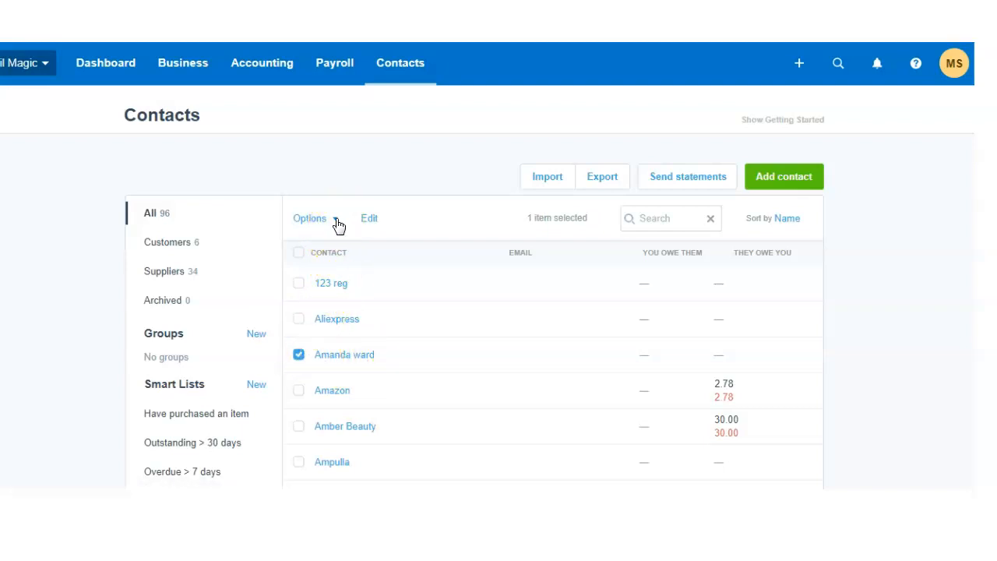
left_click(309, 218)
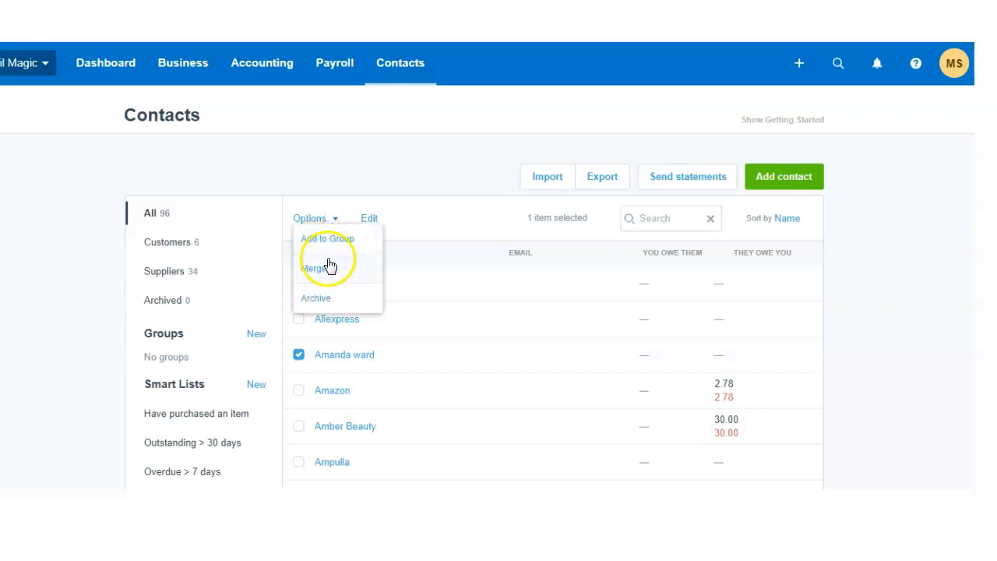
left_click(314, 268)
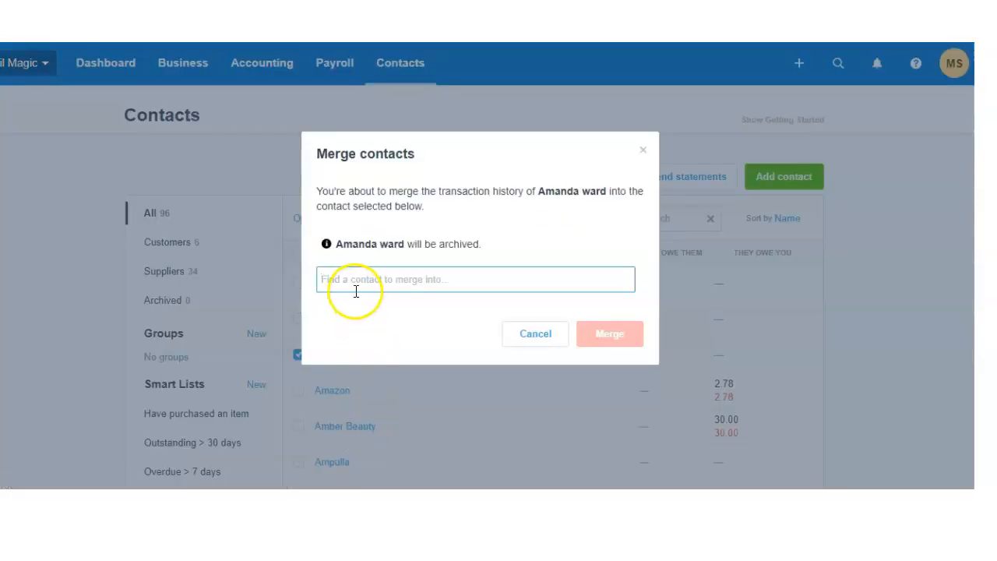
type("Amazon")
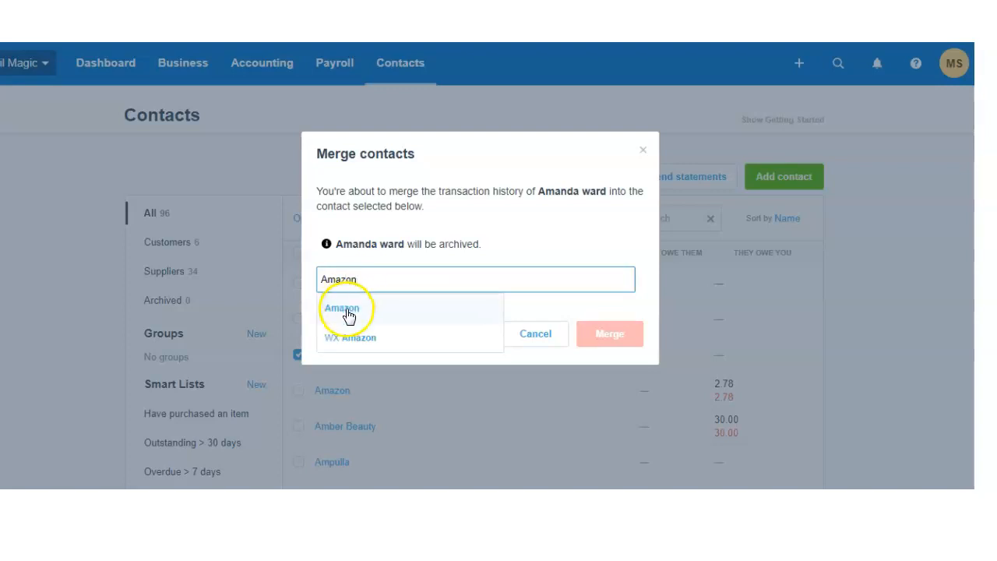
left_click(341, 307)
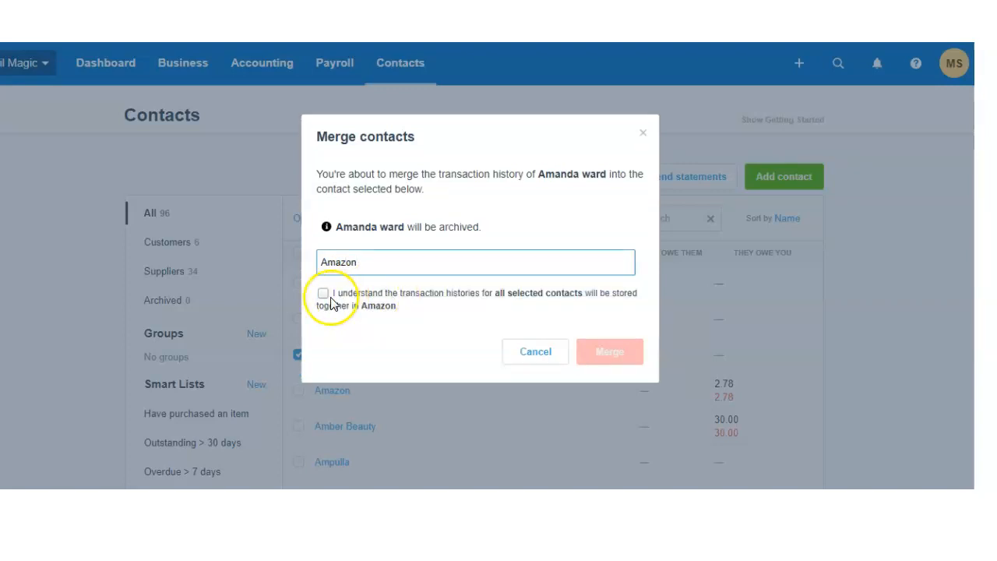
left_click(322, 293)
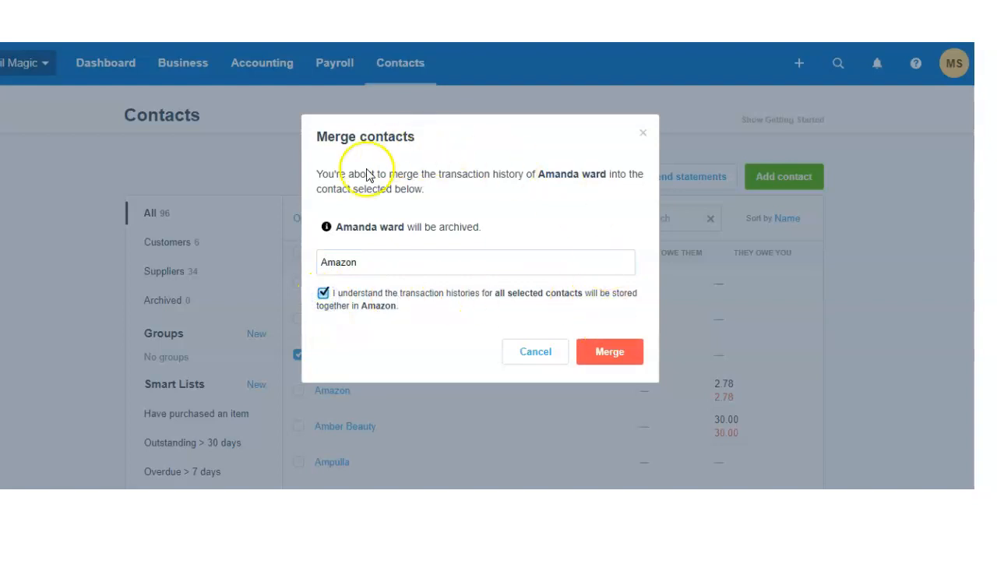
mouse_move(637, 300)
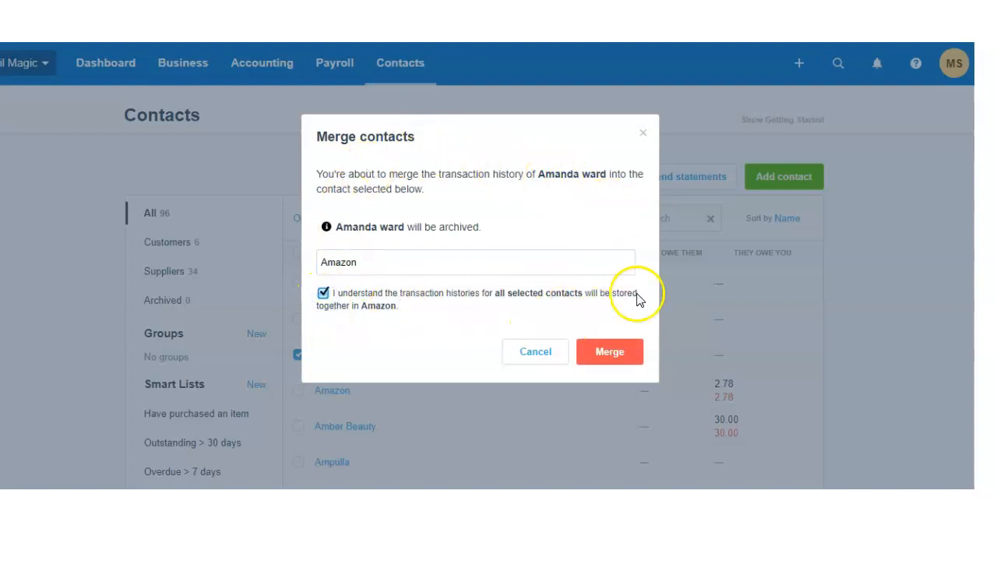
left_click(609, 352)
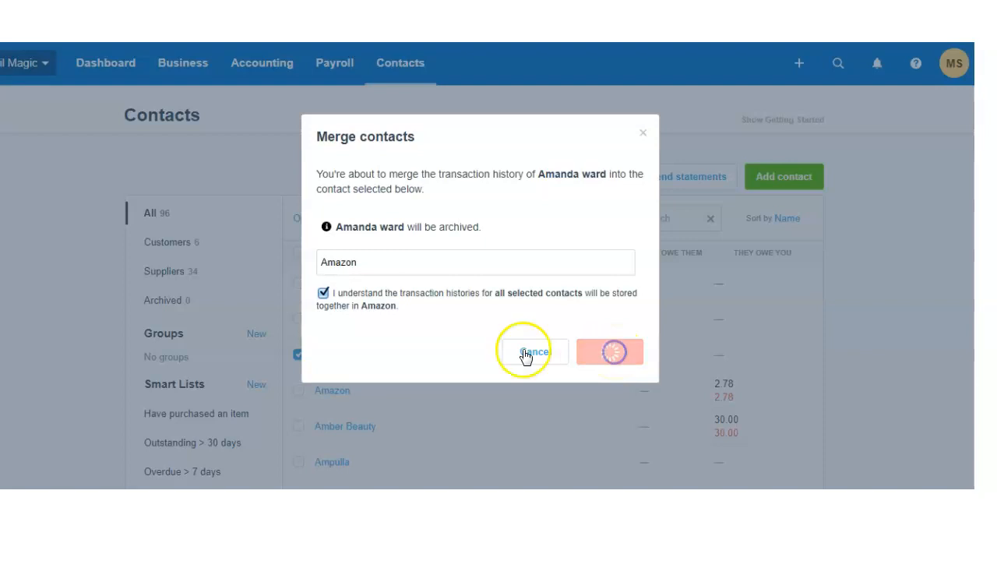
left_click(610, 352)
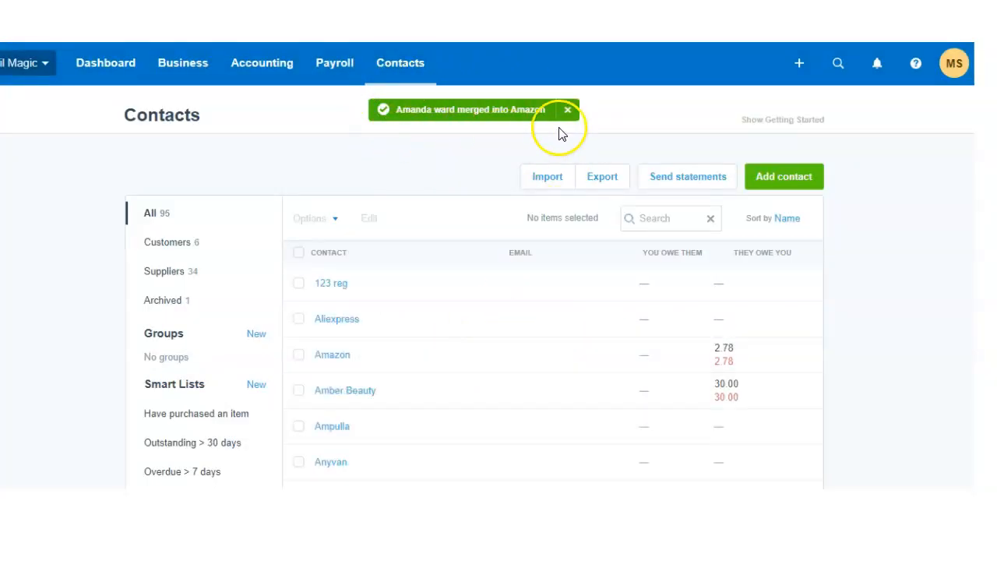
left_click(567, 109)
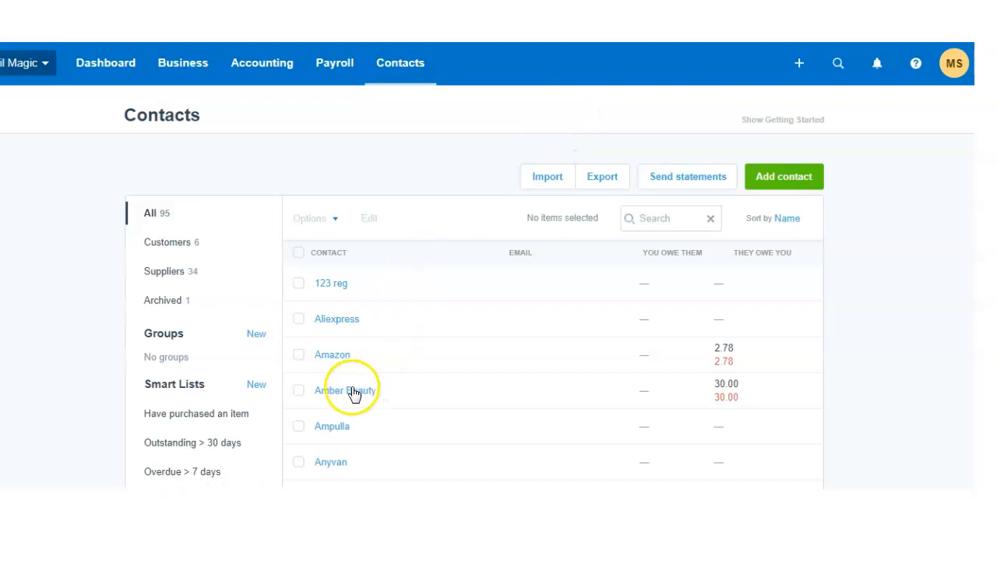
mouse_move(332, 354)
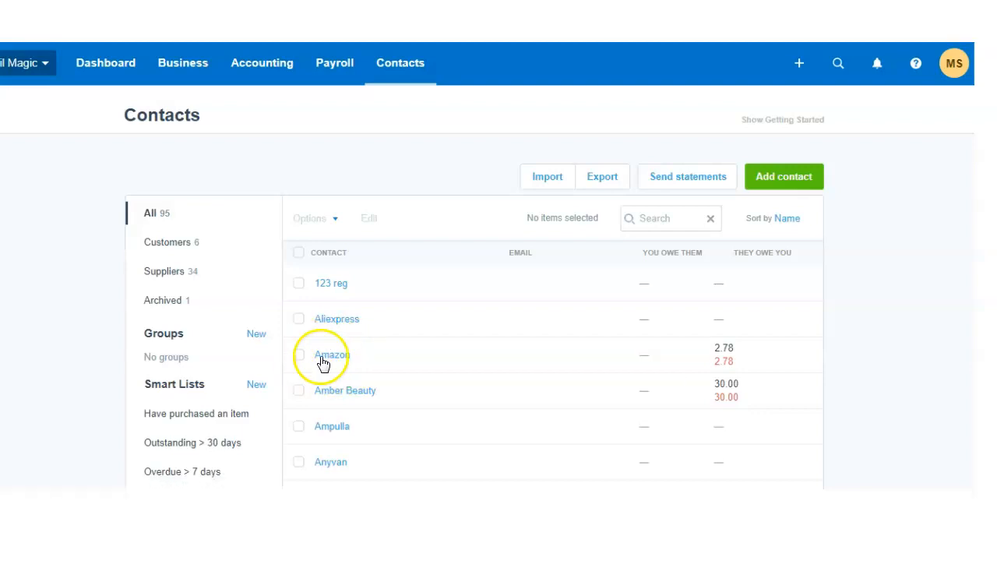
mouse_move(257, 302)
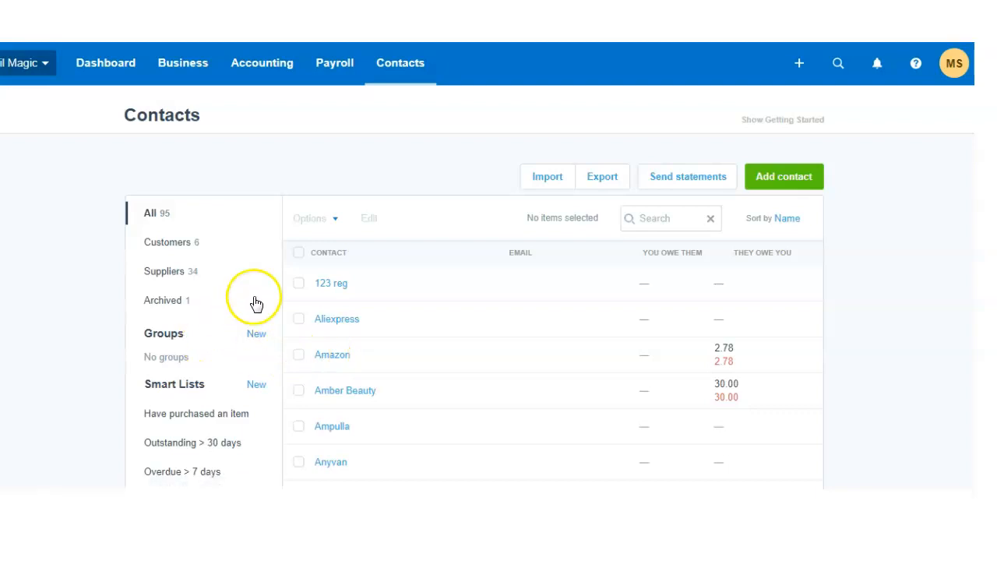
mouse_move(285, 257)
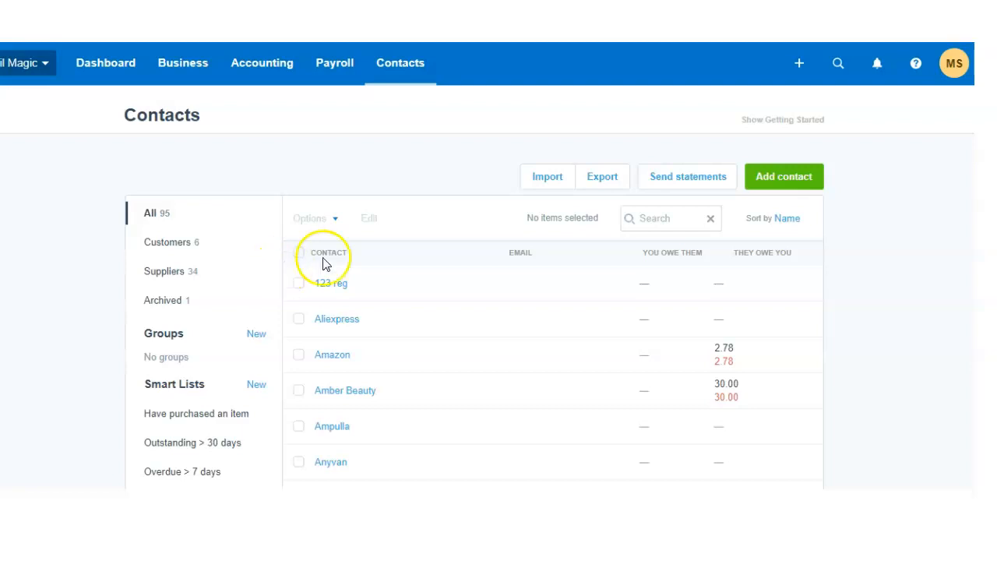
mouse_move(450, 133)
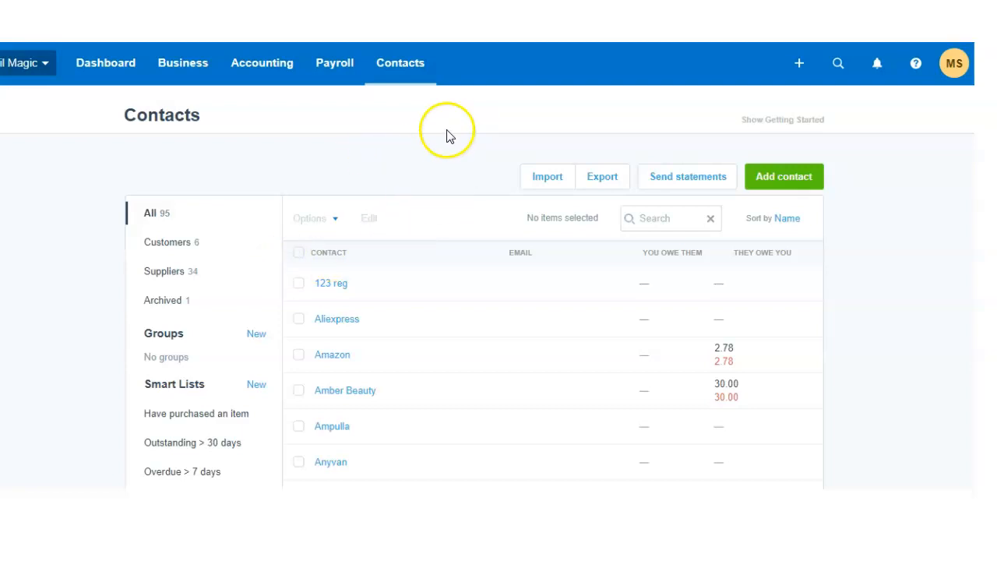
mouse_move(368, 181)
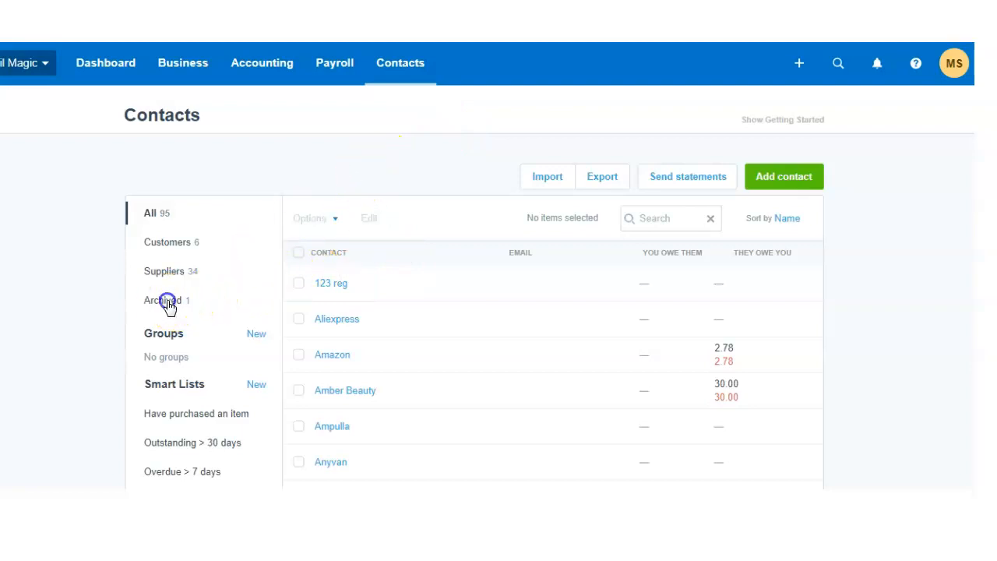
left_click(164, 300)
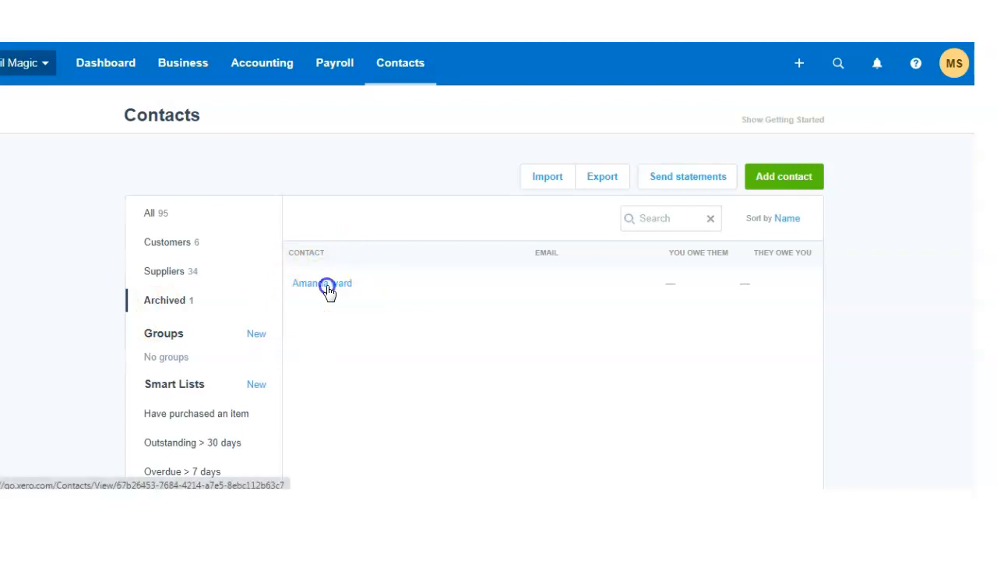
left_click(322, 282)
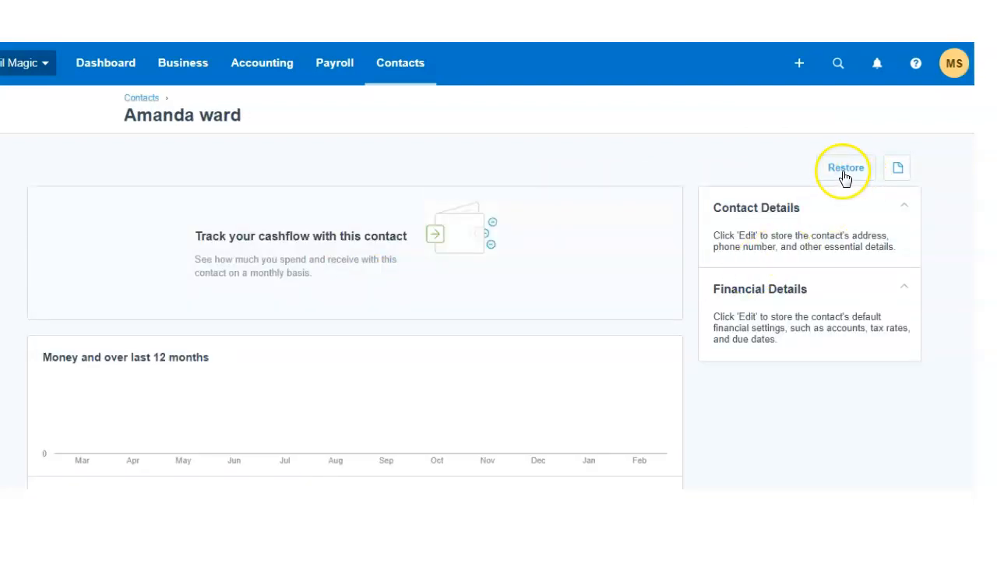
left_click(845, 168)
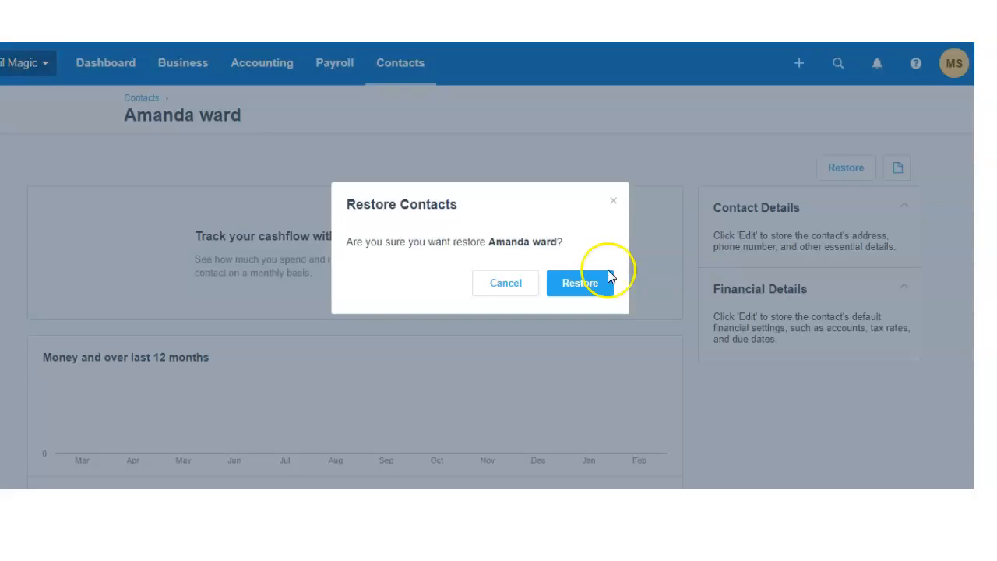
left_click(579, 283)
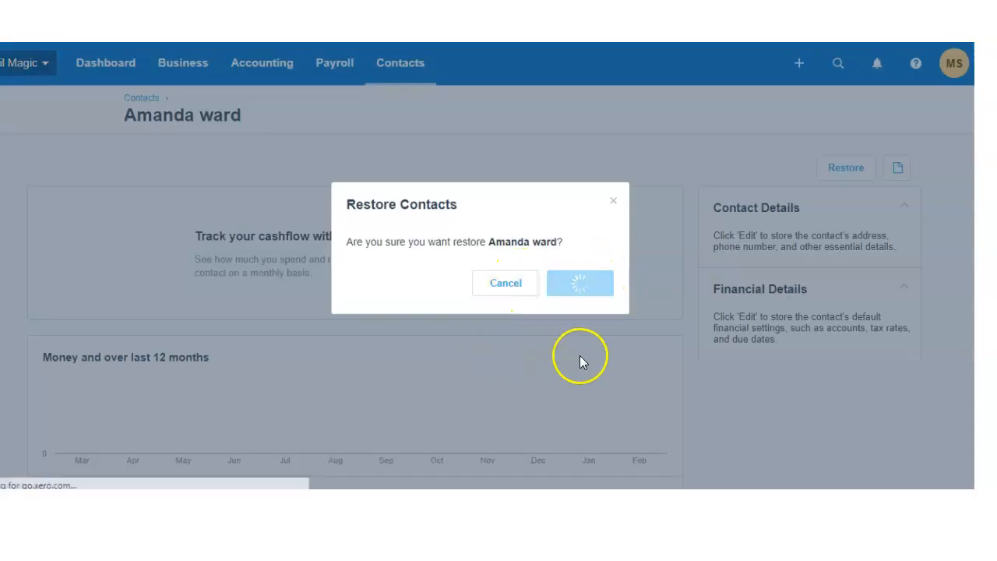
left_click(579, 282)
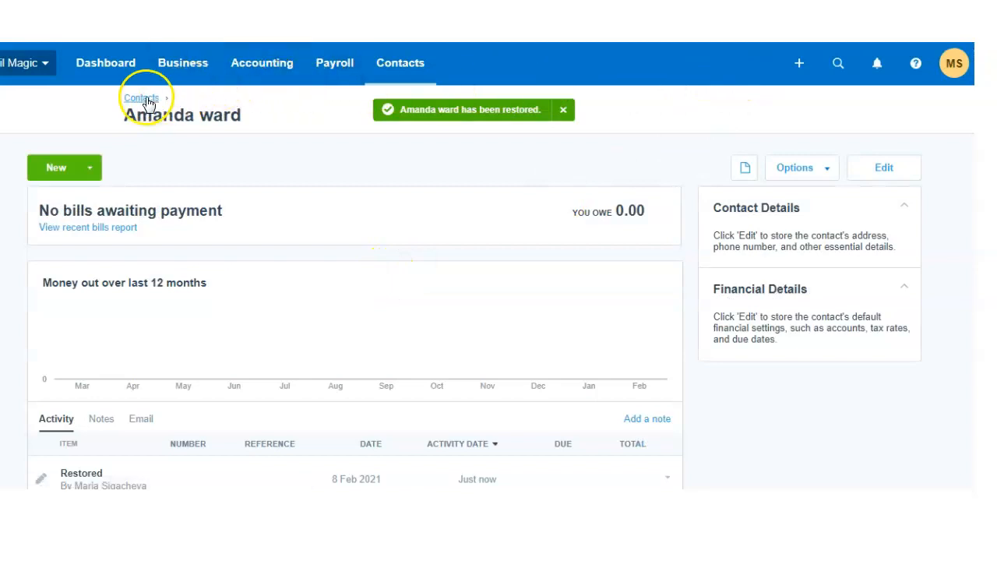
- Go back to the All contacts list via the Contacts breadcrumb
left_click(141, 97)
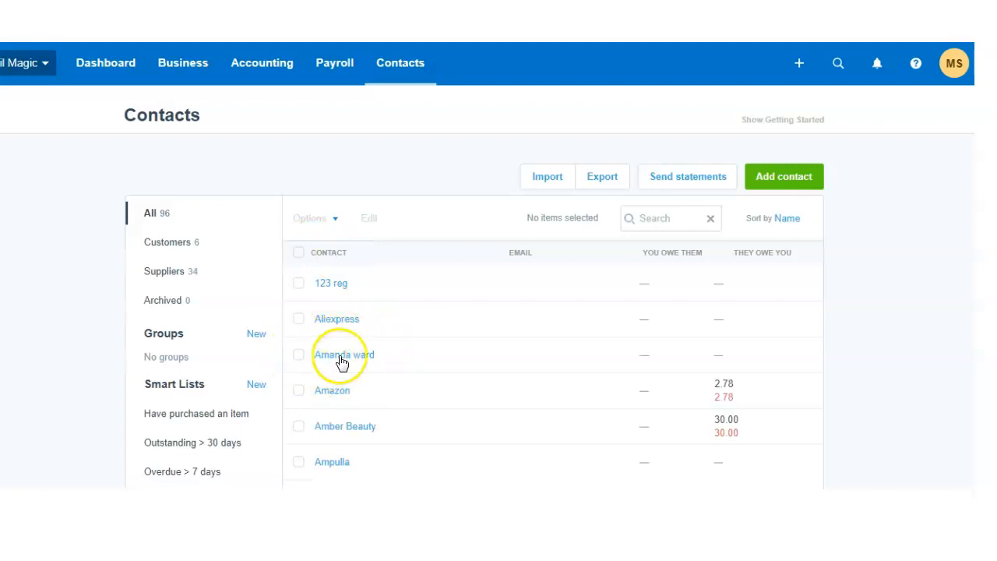
mouse_move(82, 330)
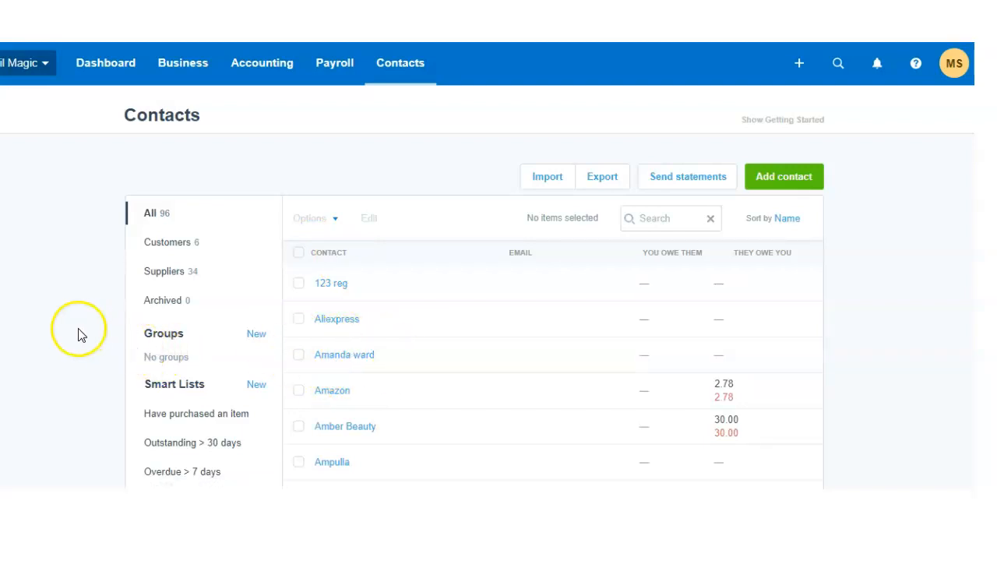